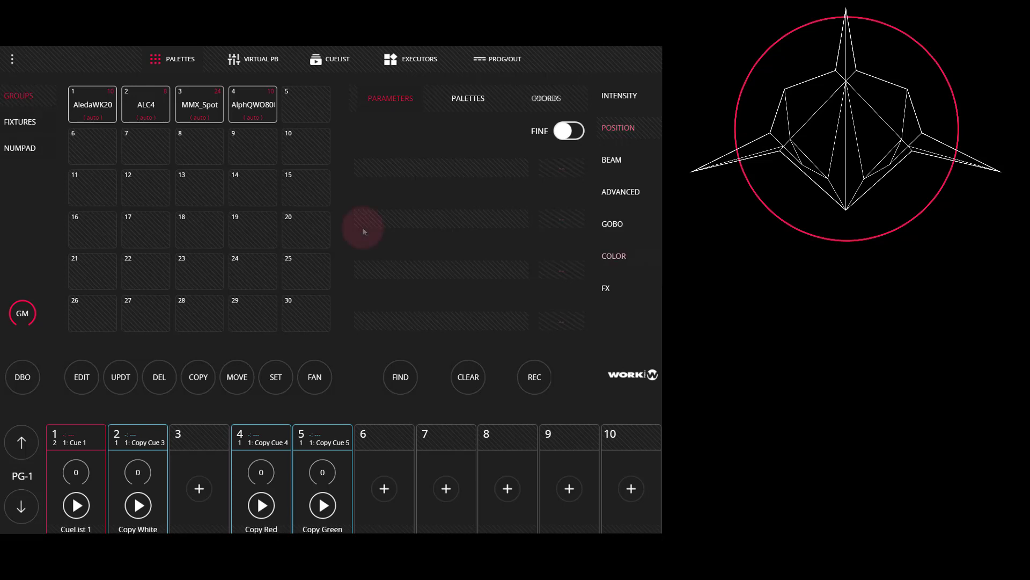
Step: Show the colour attributes and select the AledaWK20 group, with all colour values at 255
{"action": "left_click", "coordinate": [92, 103]}
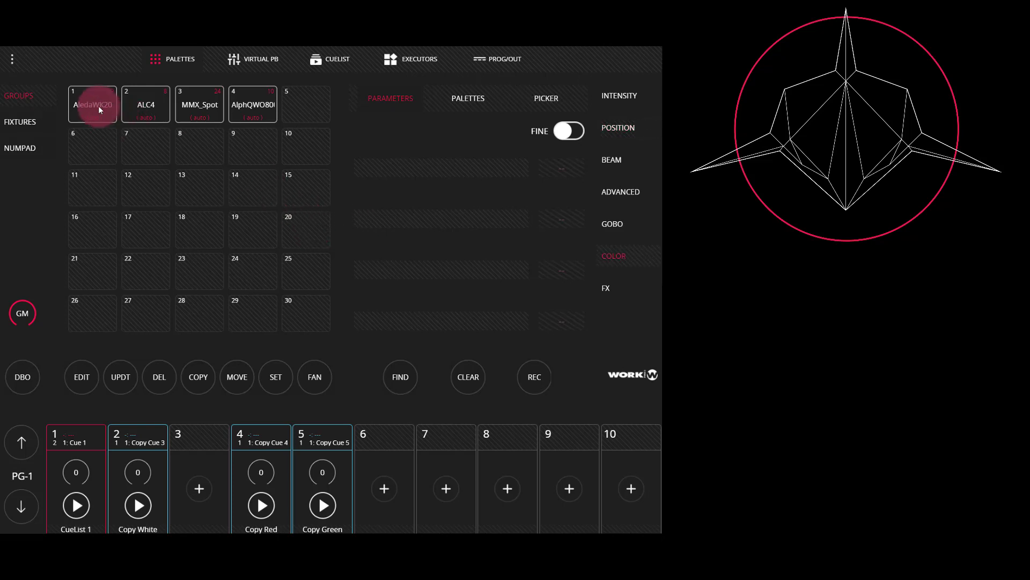
{"action": "left_click", "coordinate": [92, 104]}
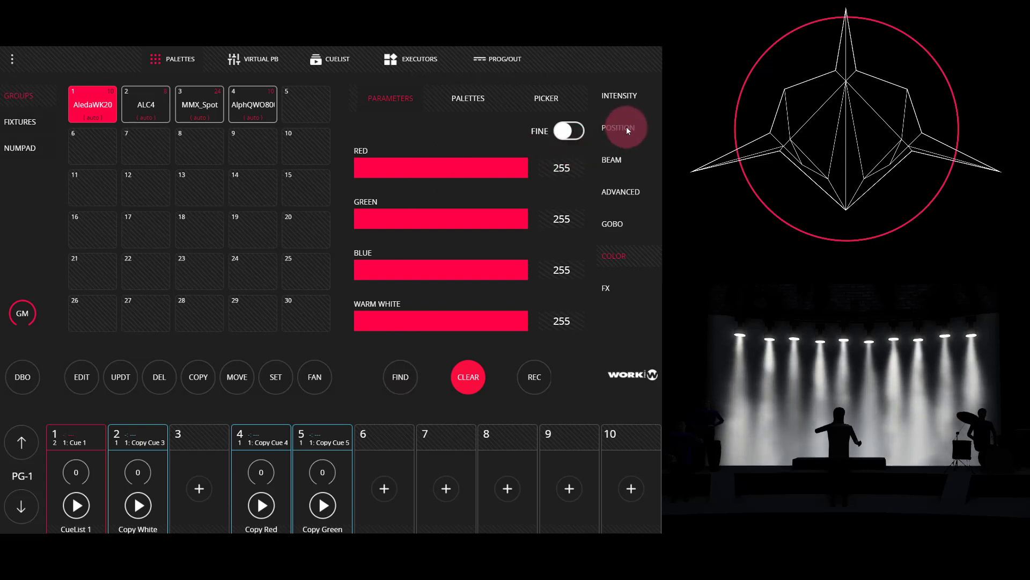
Step: Aim AledaWK20 at pan 171, tilt 153 and fan the pan fully across the group
{"action": "left_click", "coordinate": [618, 128]}
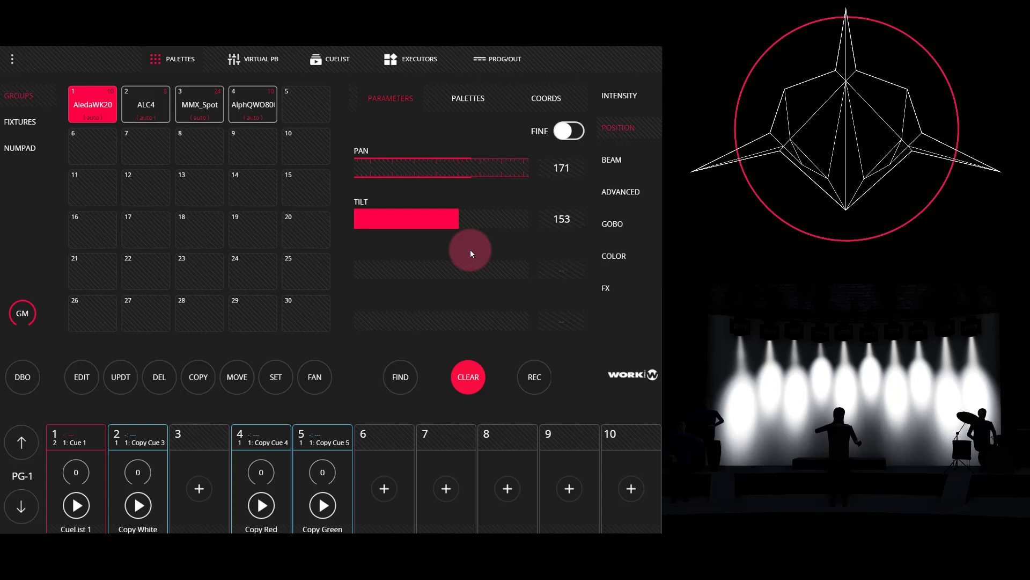
{"action": "left_click", "coordinate": [314, 376]}
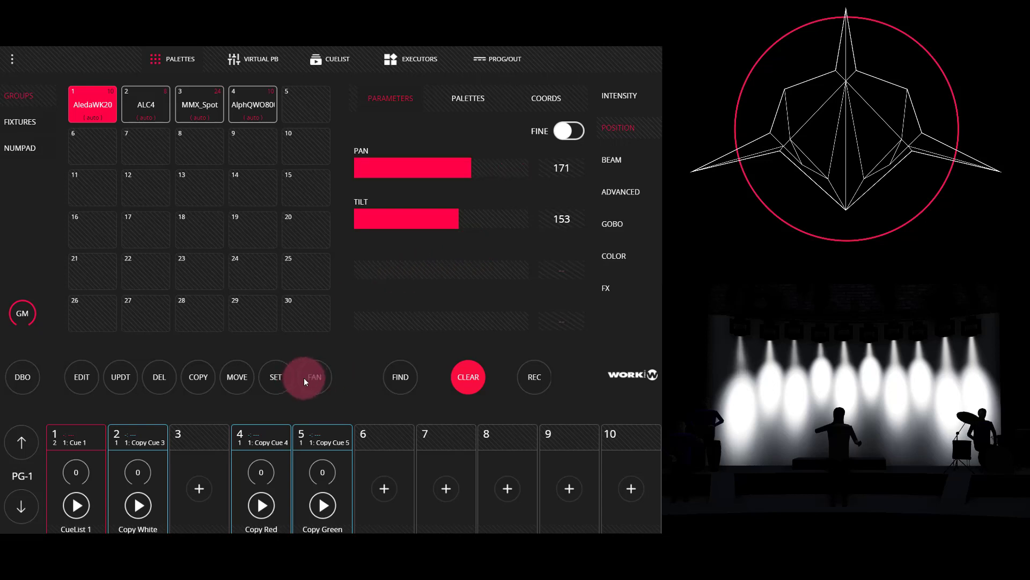
{"action": "left_click", "coordinate": [314, 376]}
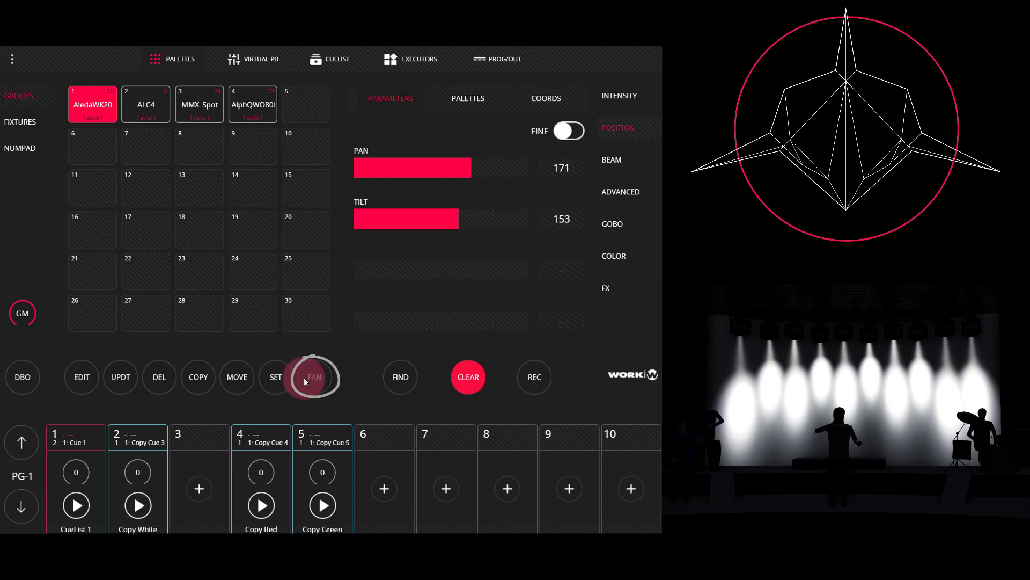
{"action": "left_click", "coordinate": [314, 376]}
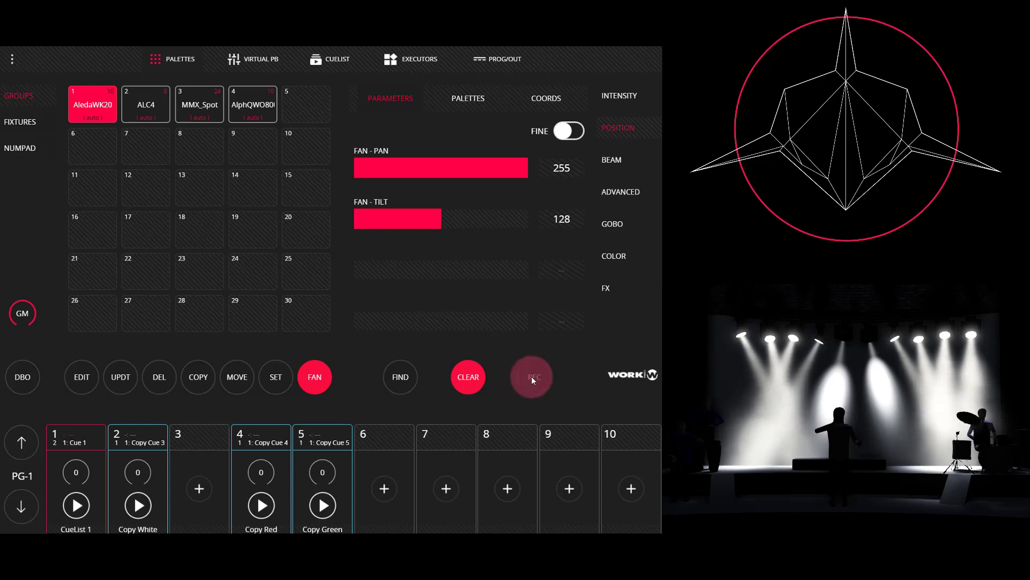
Step: Record the fanned position into the first empty position palette slot, Palette 1, and open its name
{"action": "left_click", "coordinate": [530, 377]}
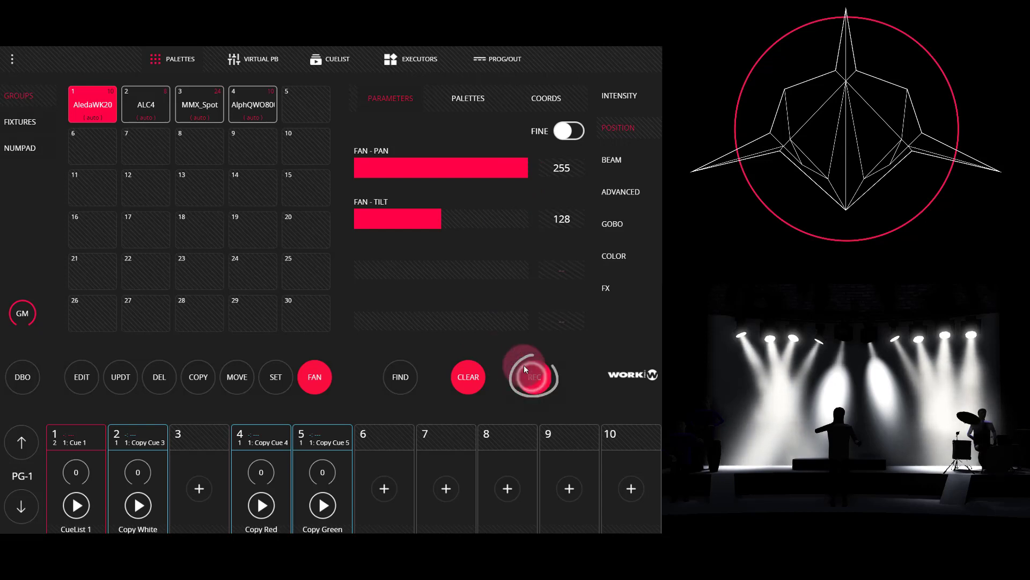
{"action": "left_click", "coordinate": [467, 97]}
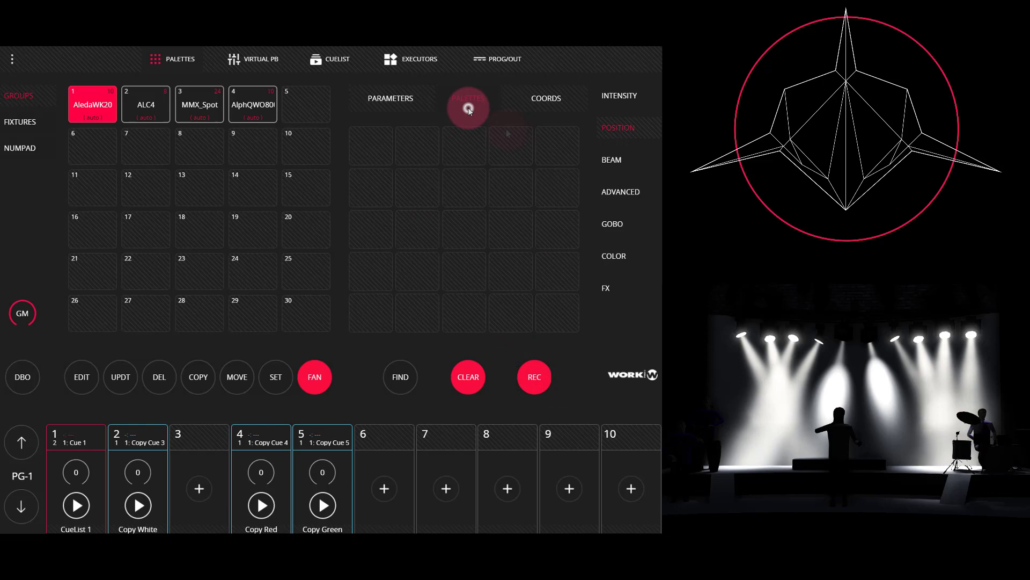
{"action": "left_click", "coordinate": [467, 97]}
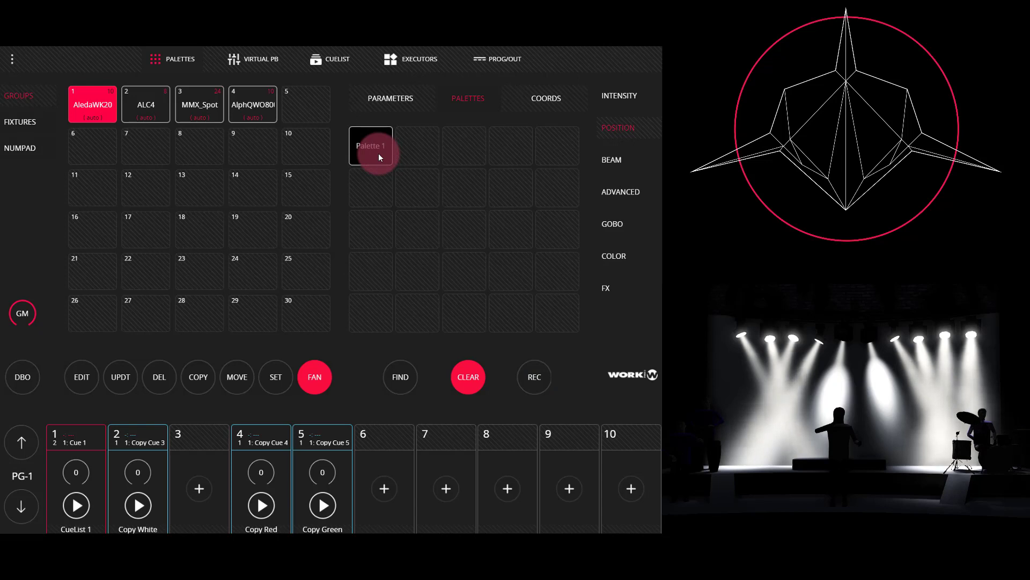
{"action": "left_click", "coordinate": [369, 146]}
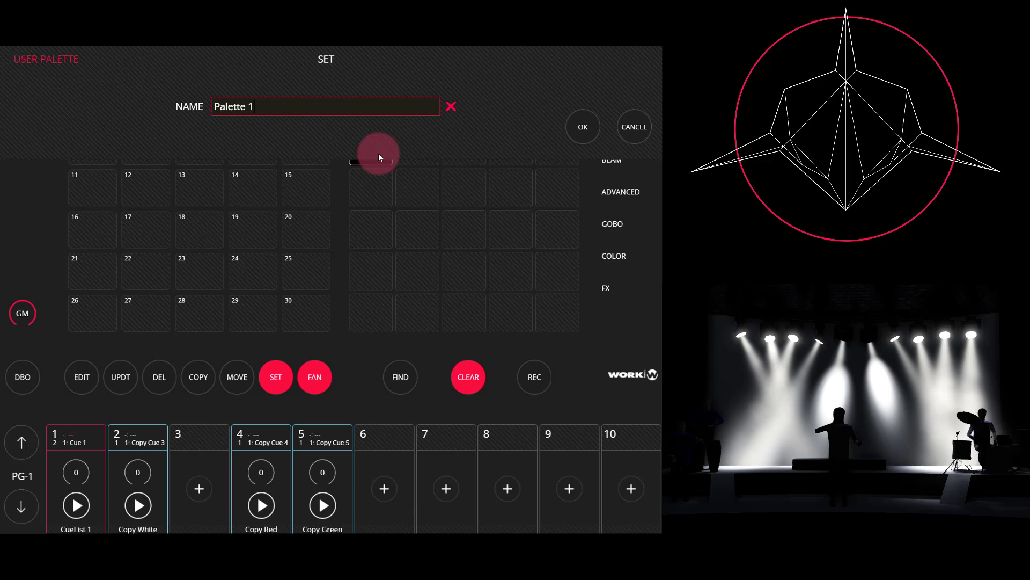
Step: Replace Palette 1's name with 'Backdrop' and confirm
{"action": "triple_click", "coordinate": [233, 107]}
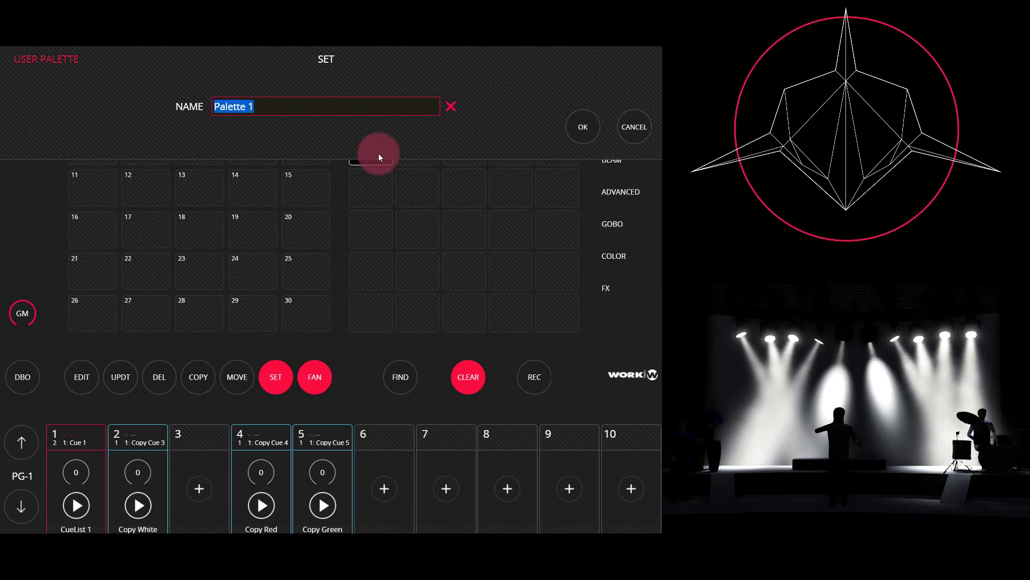
{"action": "type", "text": "Back"}
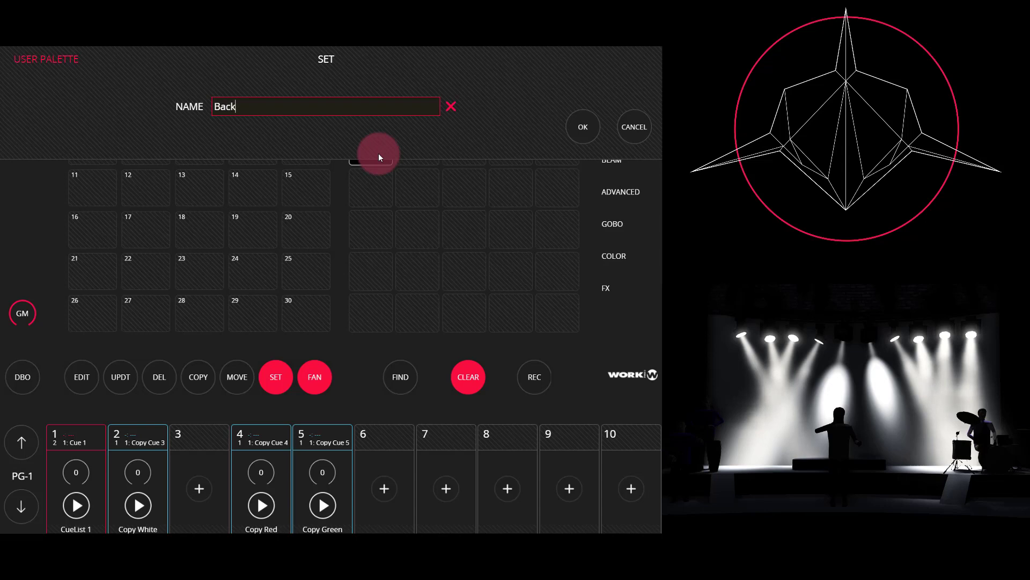
{"action": "type", "text": "drop"}
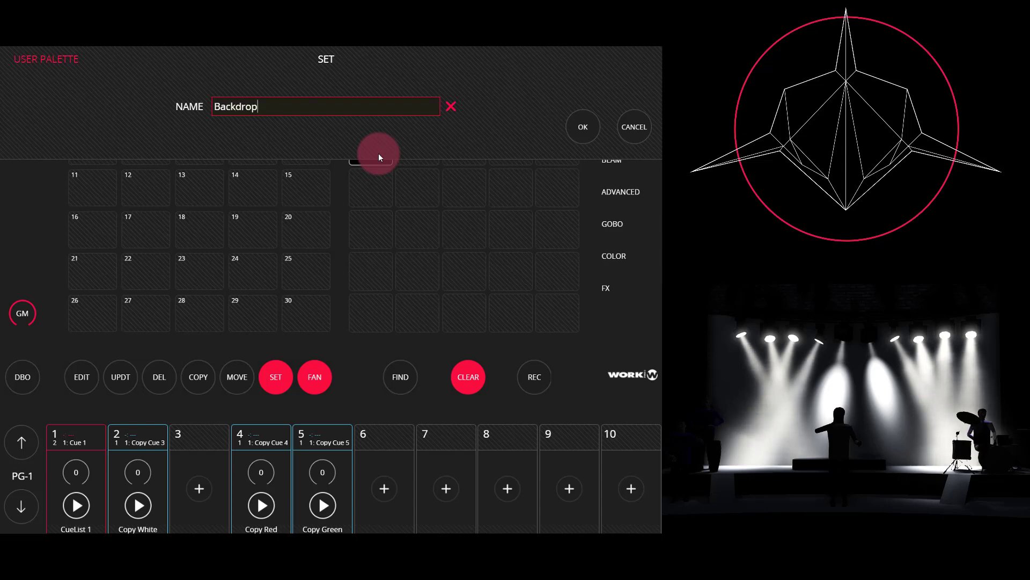
{"action": "left_click", "coordinate": [582, 126]}
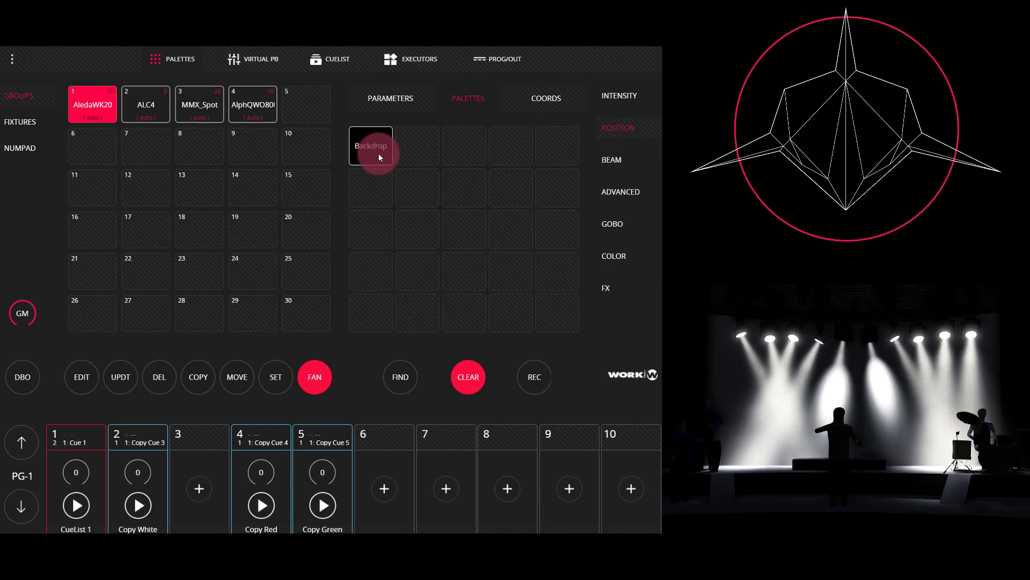
Step: Clear the programmed position and selection, then reselect the AledaWK20 group
{"action": "left_click", "coordinate": [468, 377]}
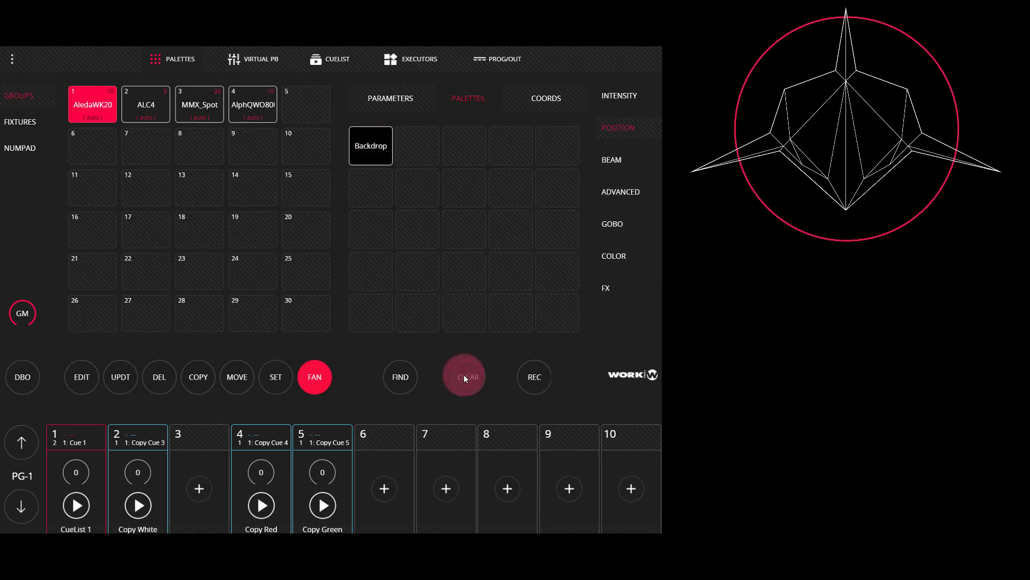
{"action": "left_click", "coordinate": [465, 377]}
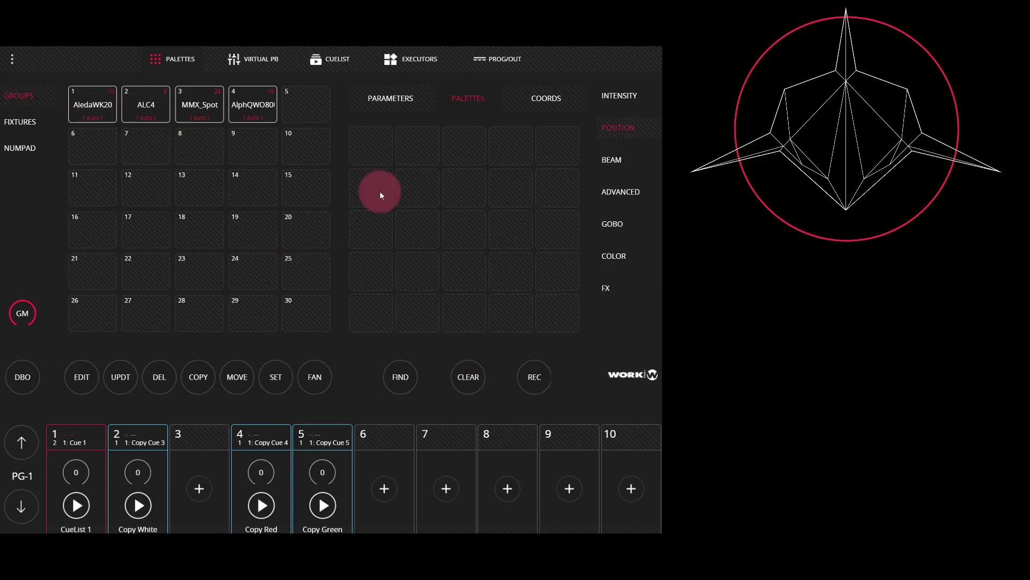
{"action": "mouse_move", "coordinate": [429, 286]}
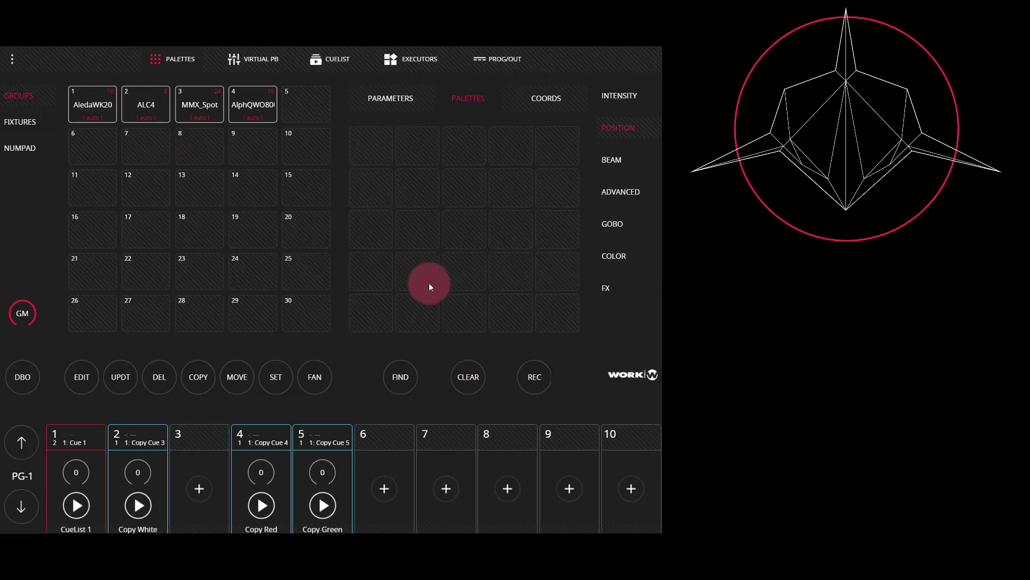
{"action": "left_click", "coordinate": [92, 104]}
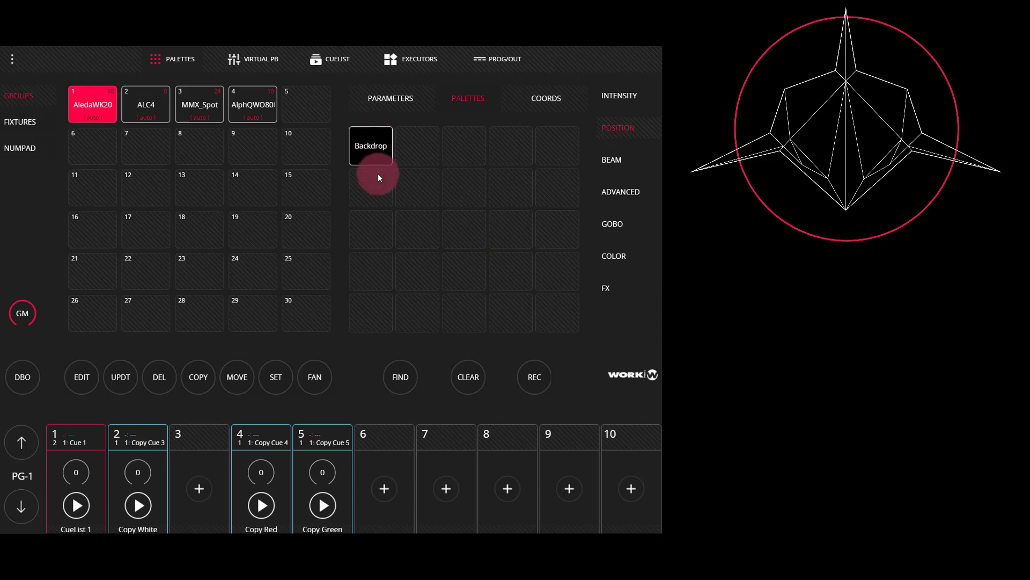
Step: Apply the Backdrop position palette to AledaWK20, restoring the fanned beams
{"action": "left_click", "coordinate": [468, 377]}
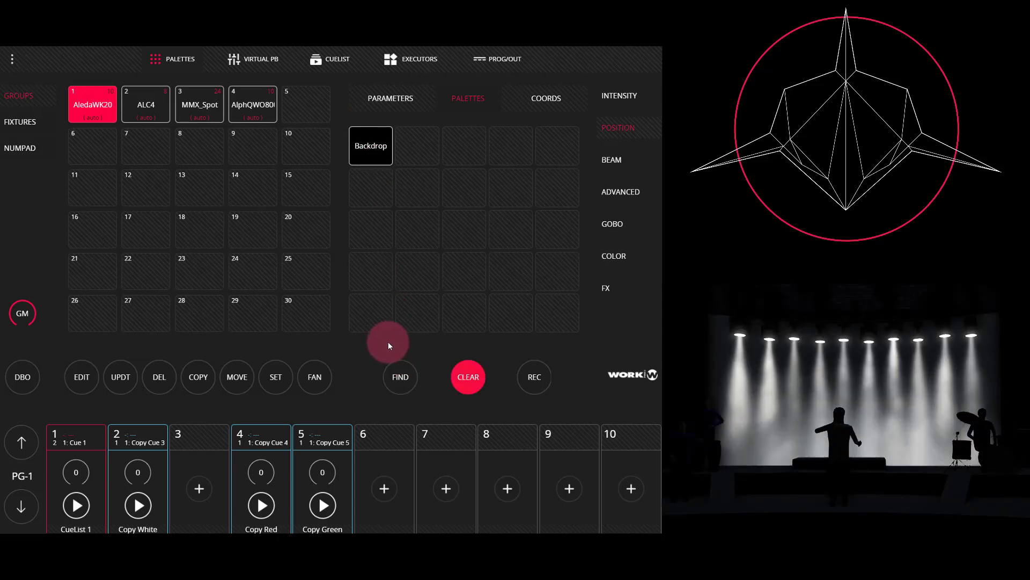
{"action": "left_click", "coordinate": [370, 145]}
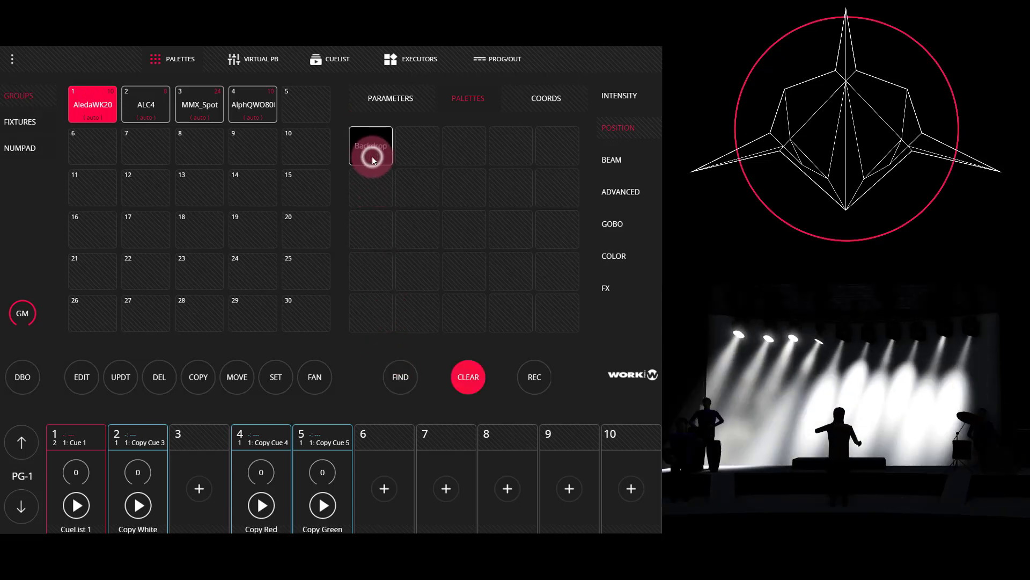
{"action": "left_click", "coordinate": [370, 145]}
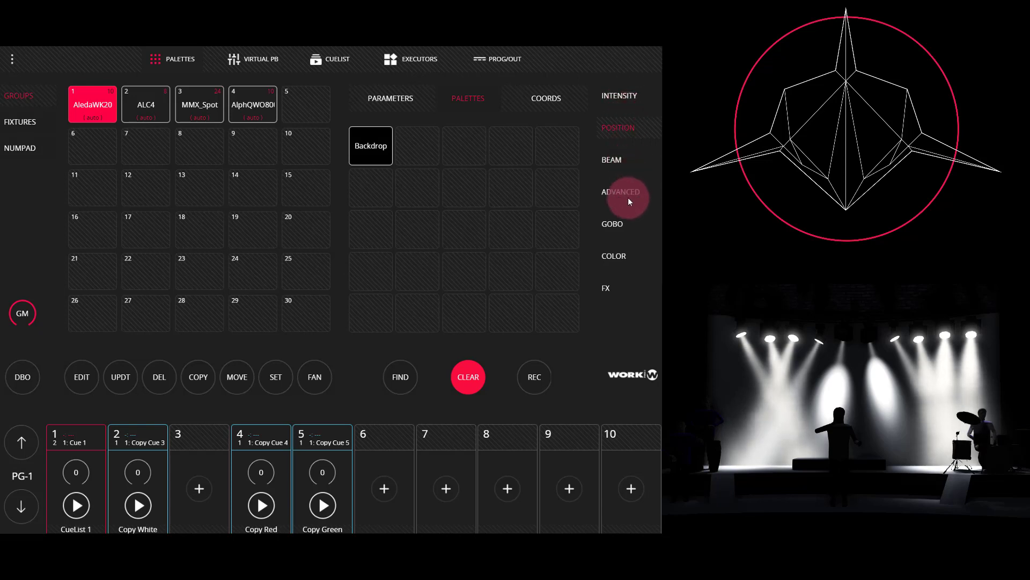
{"action": "mouse_move", "coordinate": [510, 307]}
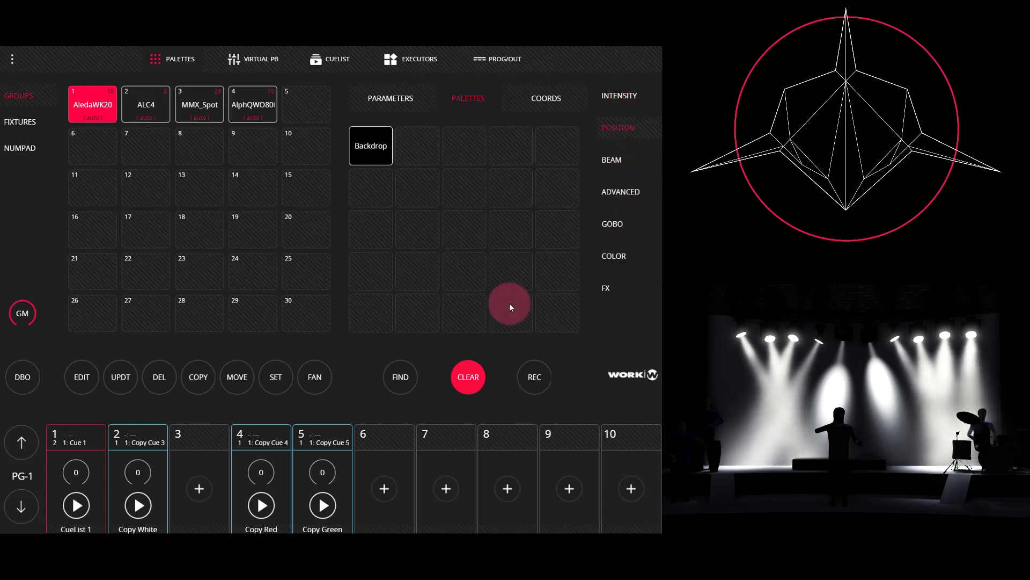
Step: Clear the programmer, select group 1 at full, and set teal colour (red 31, green/blue/white 255)
{"action": "left_click", "coordinate": [467, 377]}
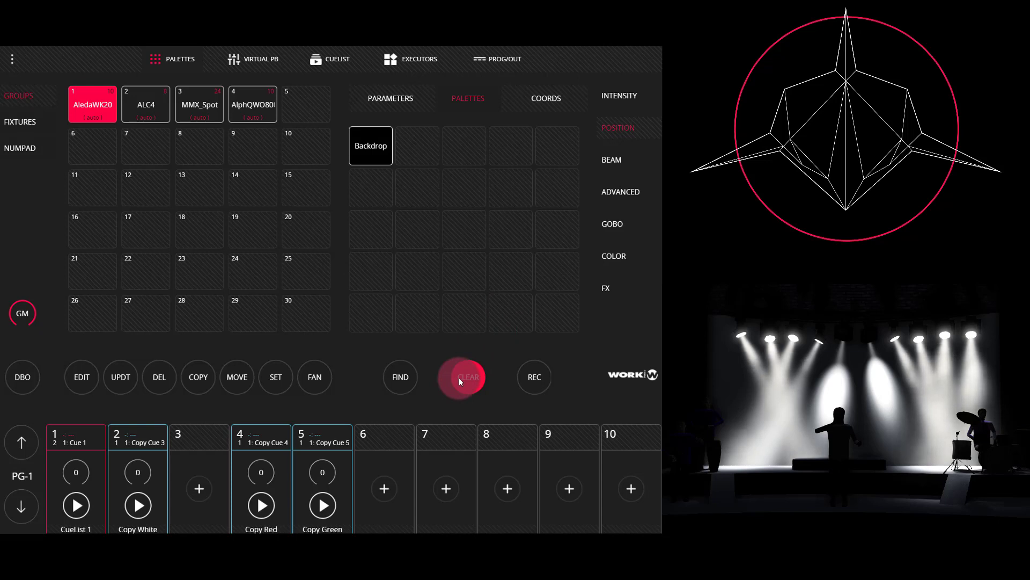
{"action": "left_click", "coordinate": [468, 377]}
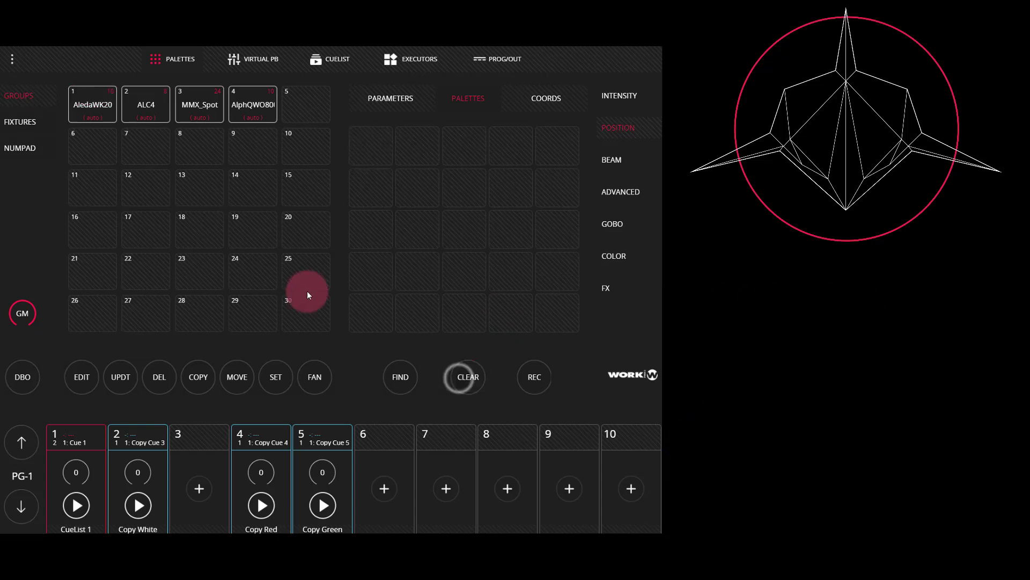
{"action": "left_click", "coordinate": [91, 104]}
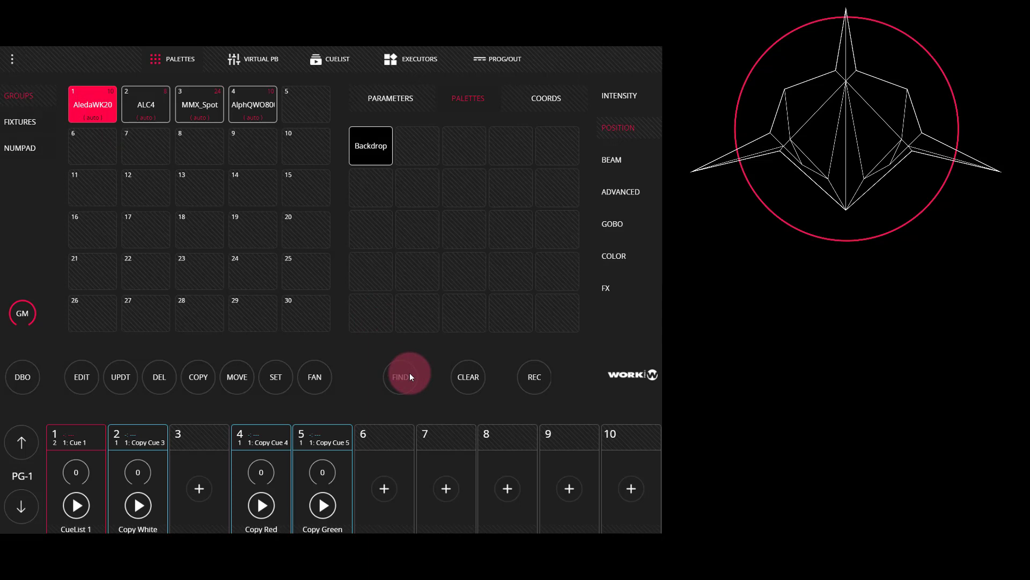
{"action": "left_click", "coordinate": [467, 377]}
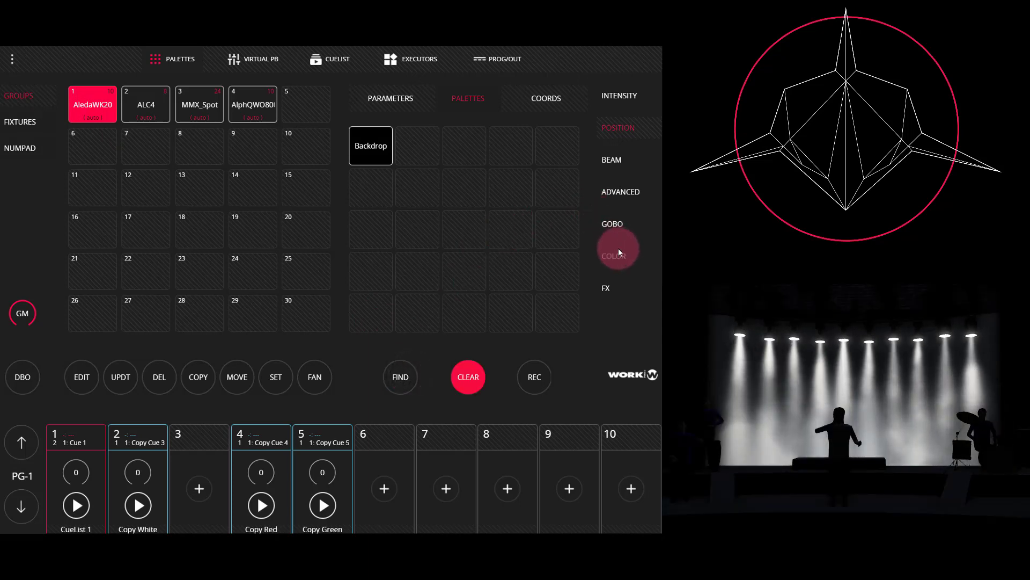
{"action": "left_click", "coordinate": [614, 255]}
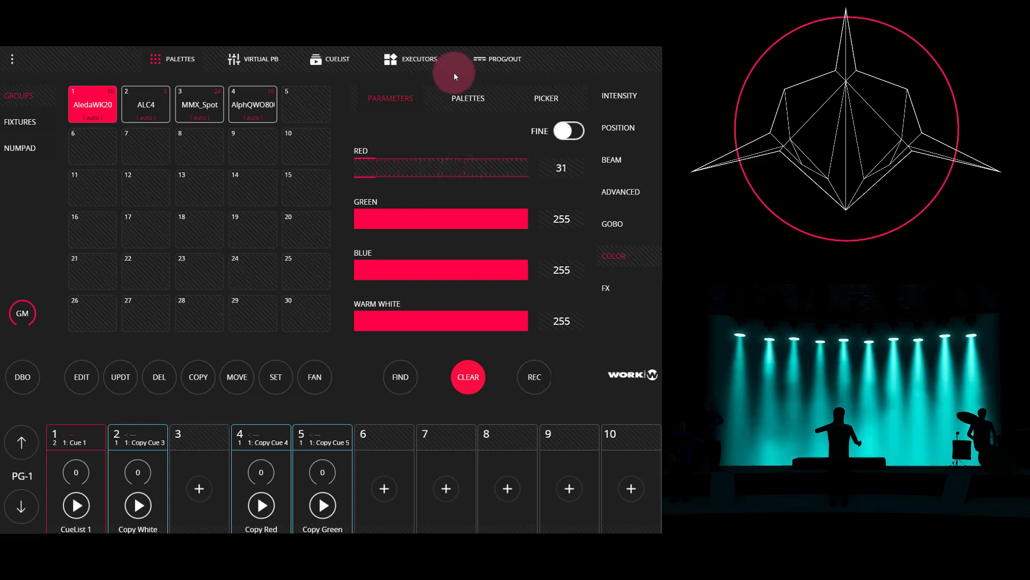
Step: Record the teal colour into an empty colour palette slot as Palette 2
{"action": "left_click", "coordinate": [468, 98]}
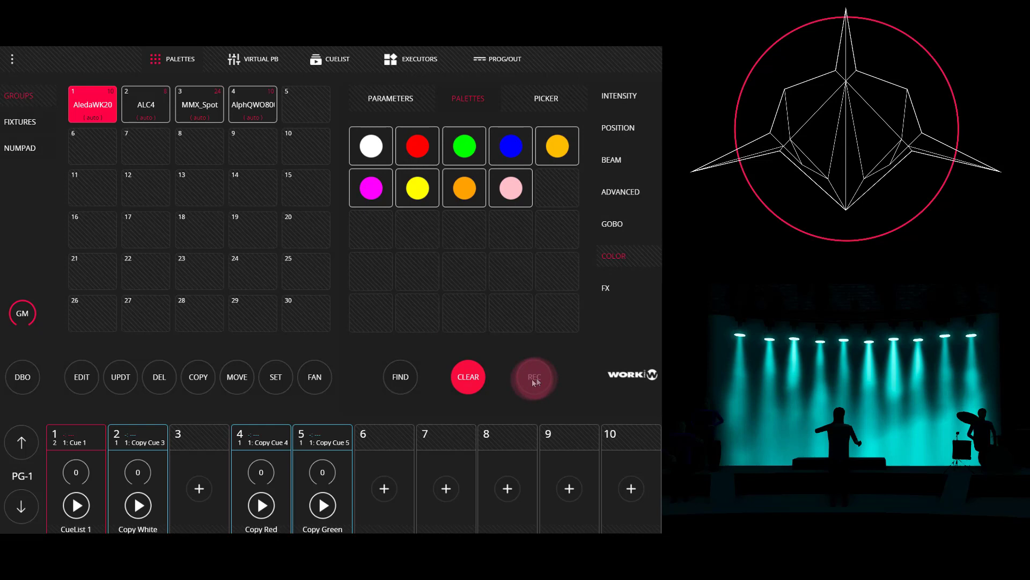
{"action": "left_click", "coordinate": [533, 376]}
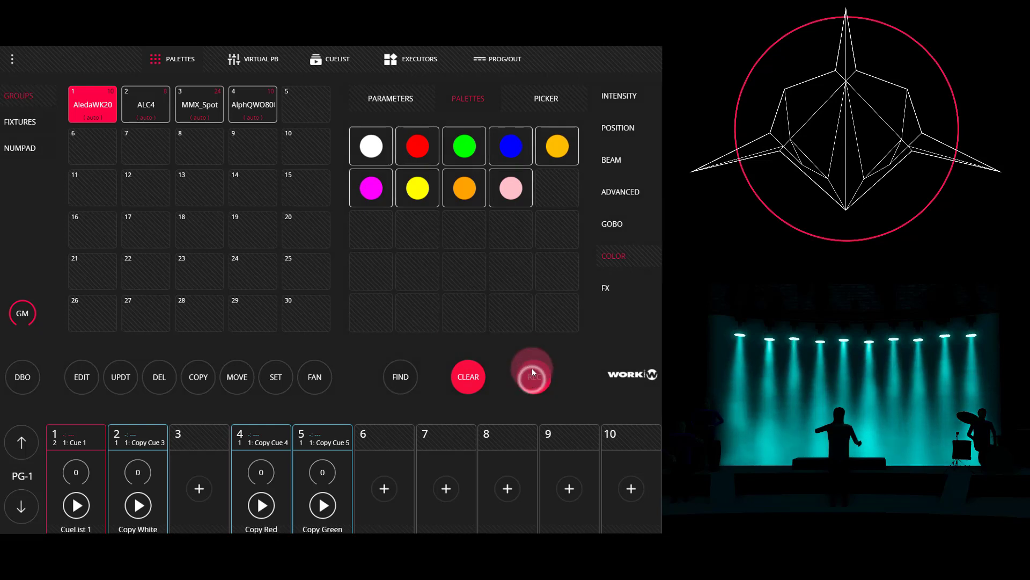
{"action": "left_click", "coordinate": [556, 188]}
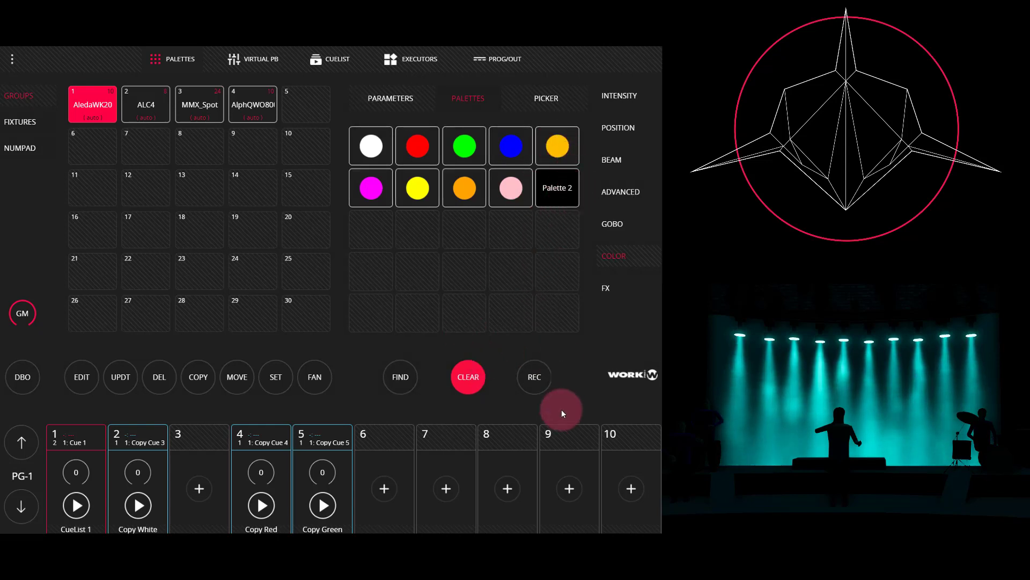
Step: Clear the programmer, reselect group 1, and apply teal Palette 2 plus the Backdrop position
{"action": "left_click", "coordinate": [467, 377]}
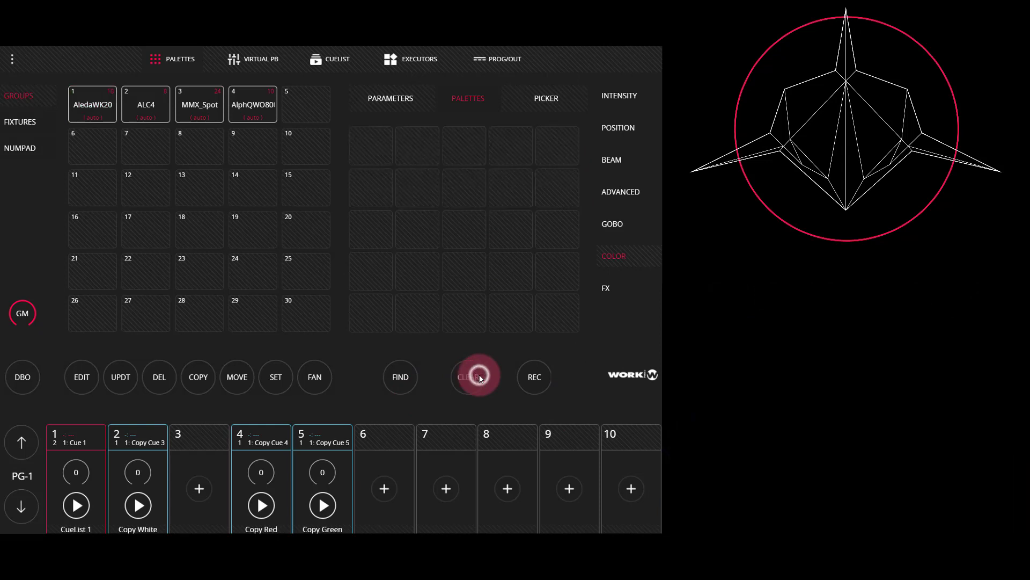
{"action": "left_click", "coordinate": [91, 104]}
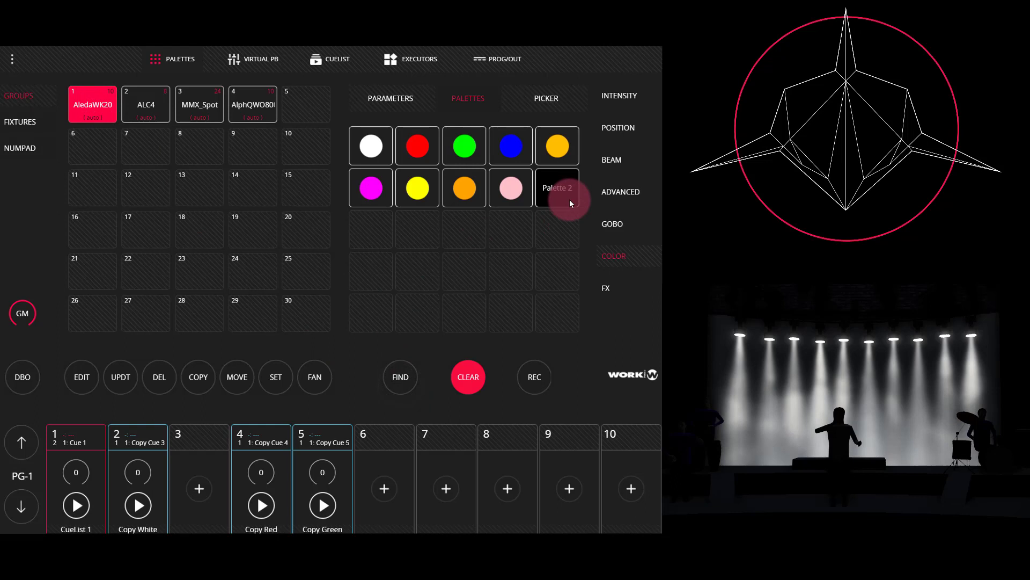
{"action": "left_click", "coordinate": [510, 145]}
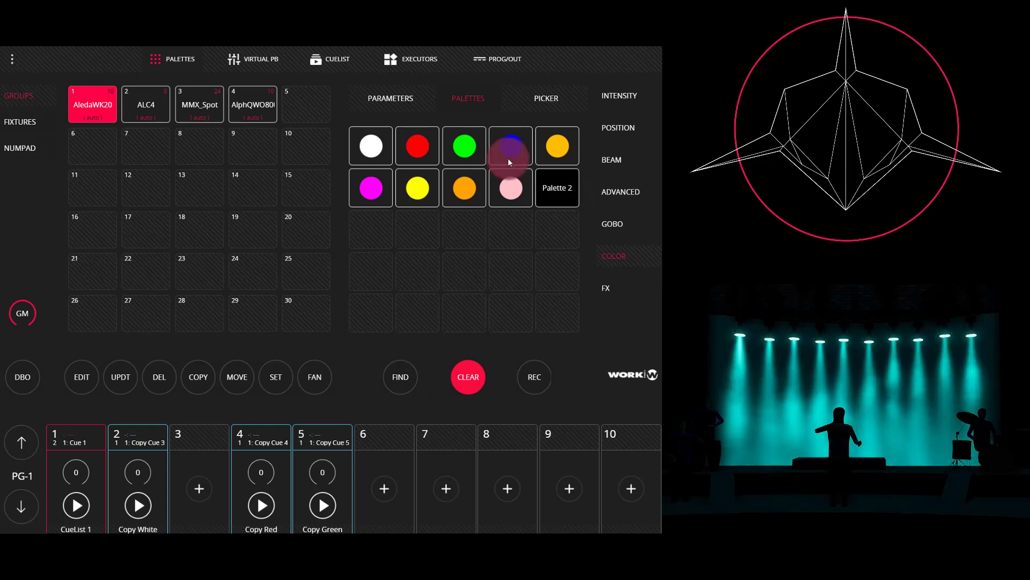
{"action": "left_click", "coordinate": [510, 146]}
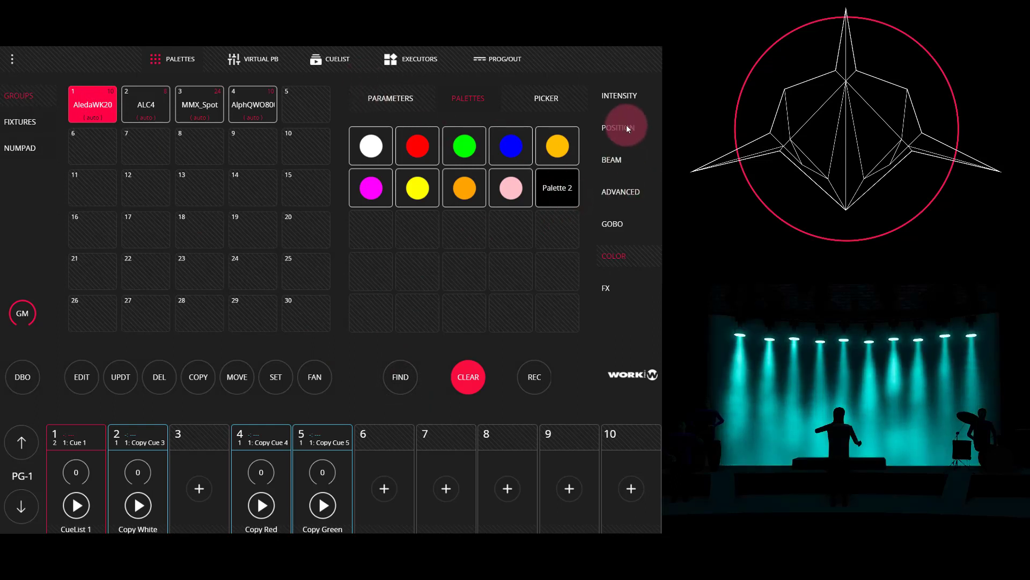
{"action": "left_click", "coordinate": [618, 128]}
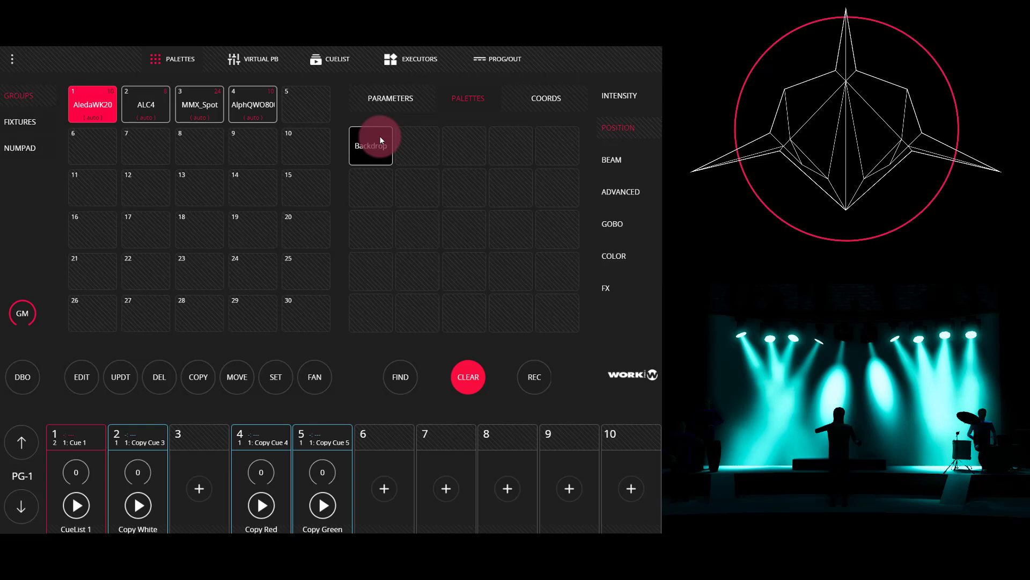
{"action": "mouse_move", "coordinate": [380, 389]}
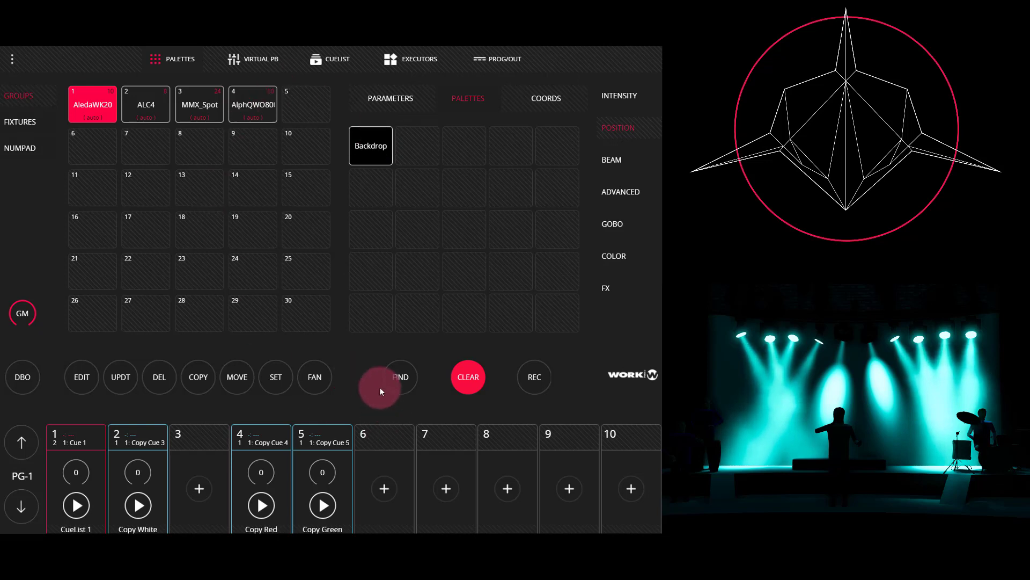
{"action": "mouse_move", "coordinate": [529, 377]}
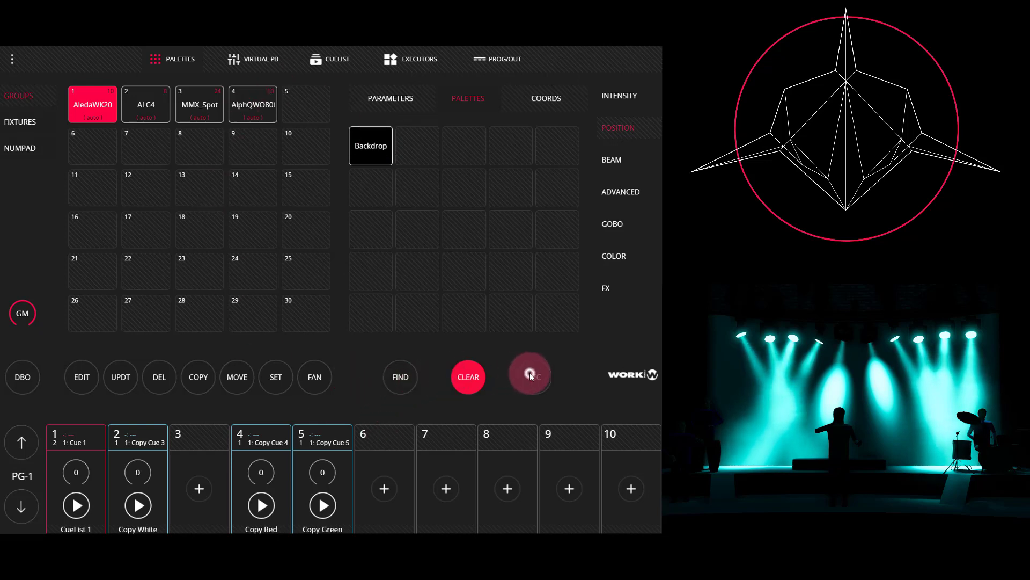
Step: Record the fanned teal look as CueList 41 on playback 10, clear, and open its controls
{"action": "left_click", "coordinate": [531, 377]}
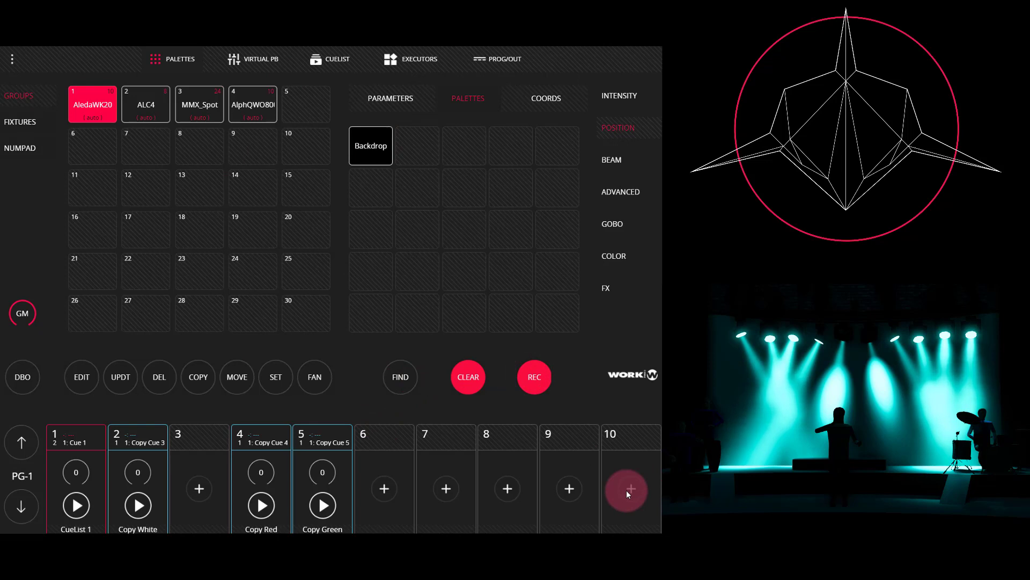
{"action": "left_click", "coordinate": [625, 489]}
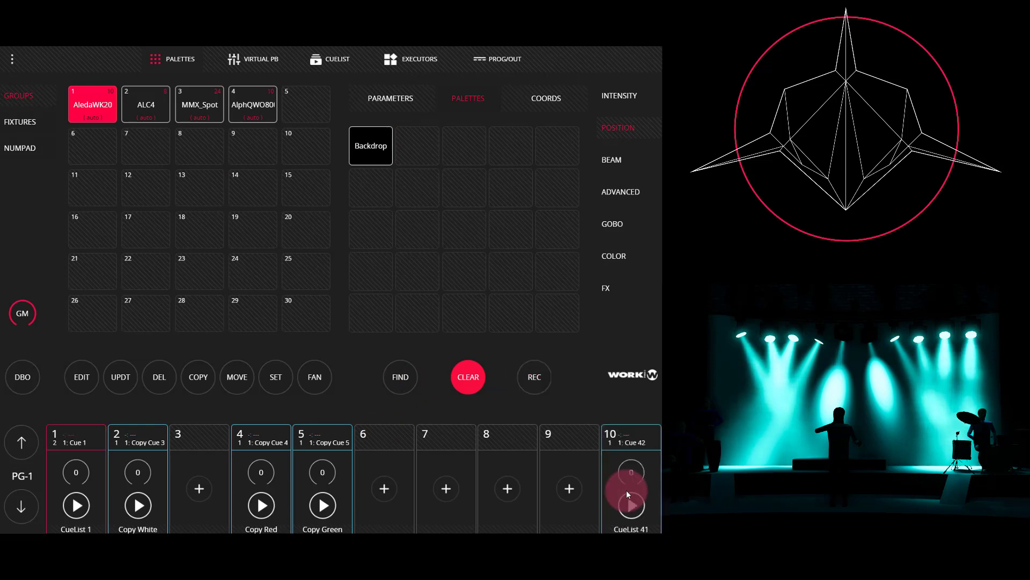
{"action": "left_click", "coordinate": [467, 377]}
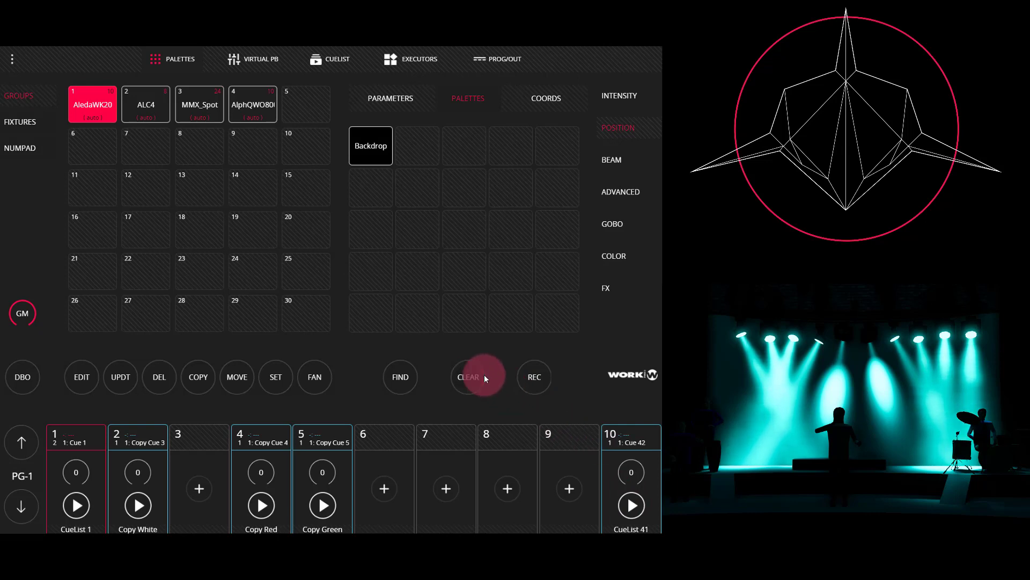
{"action": "left_click", "coordinate": [467, 376]}
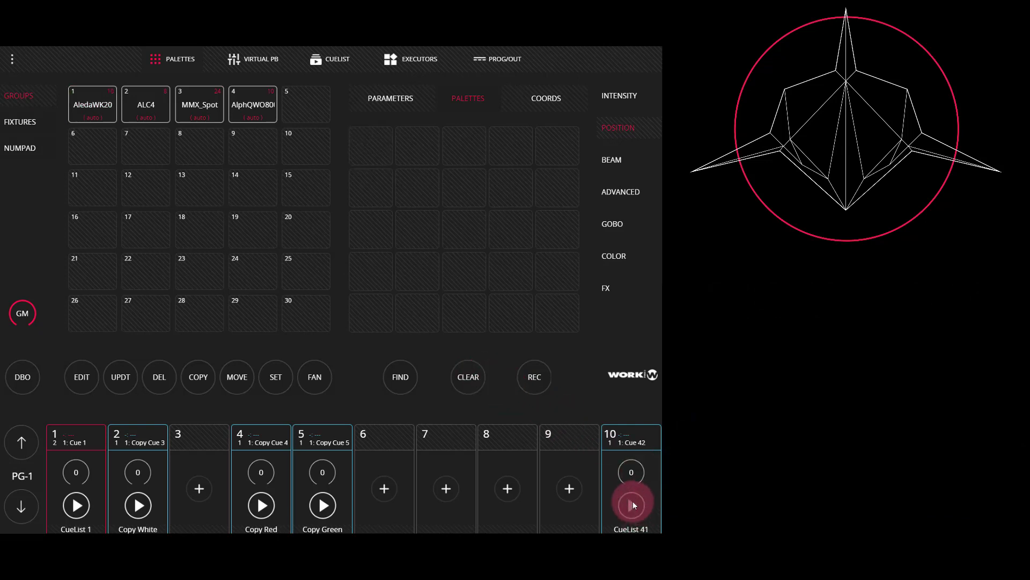
{"action": "left_click", "coordinate": [630, 504]}
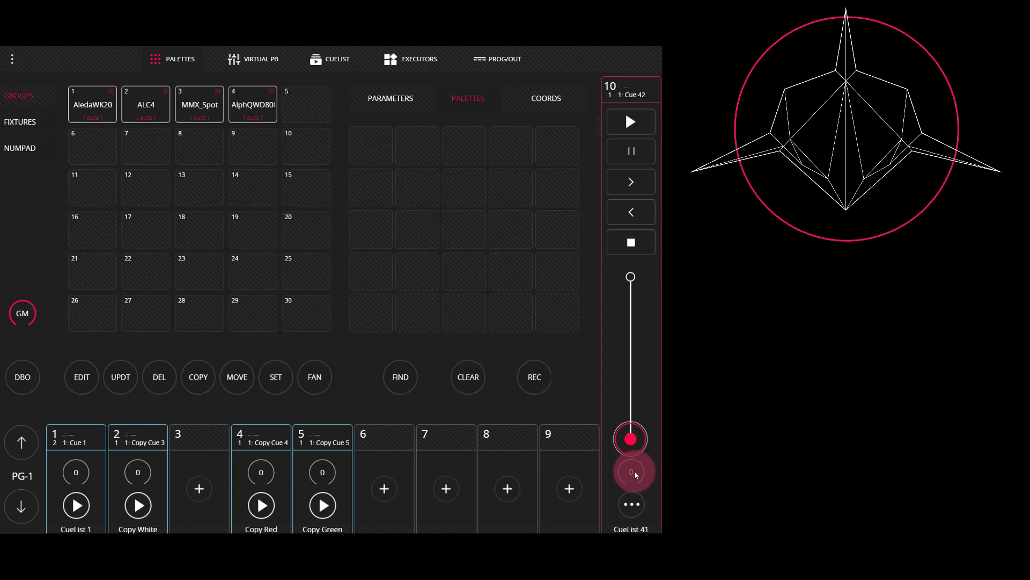